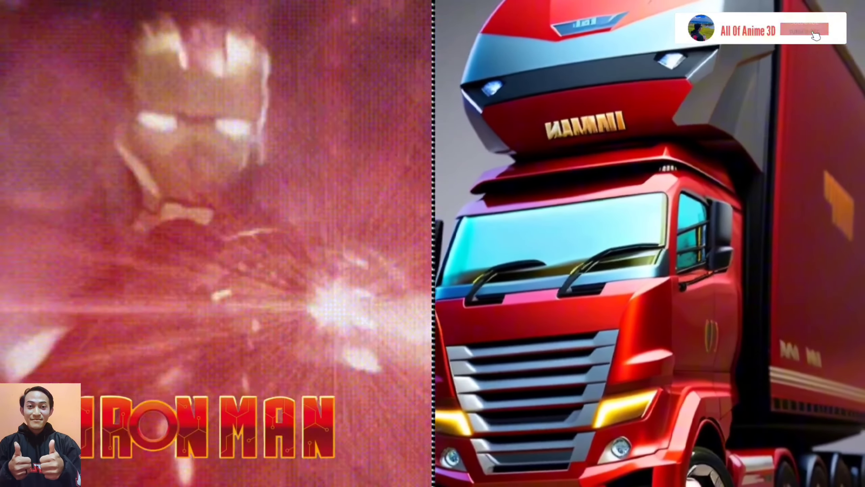
left_click(804, 29)
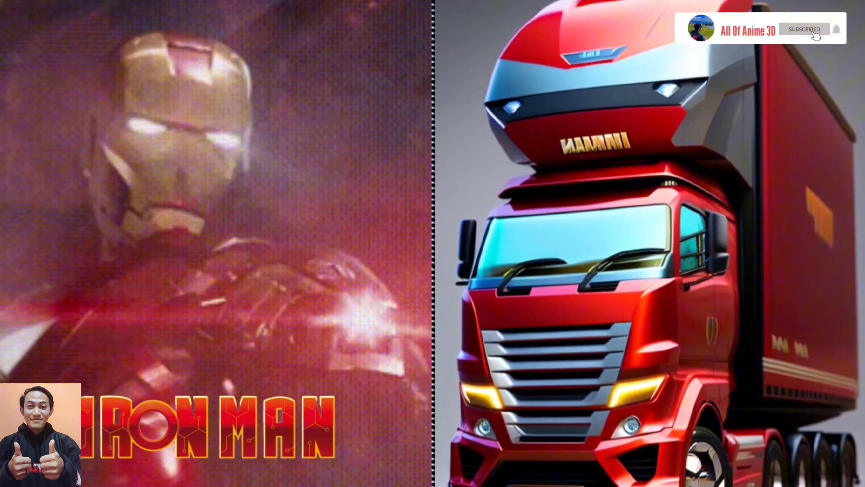
left_click(803, 29)
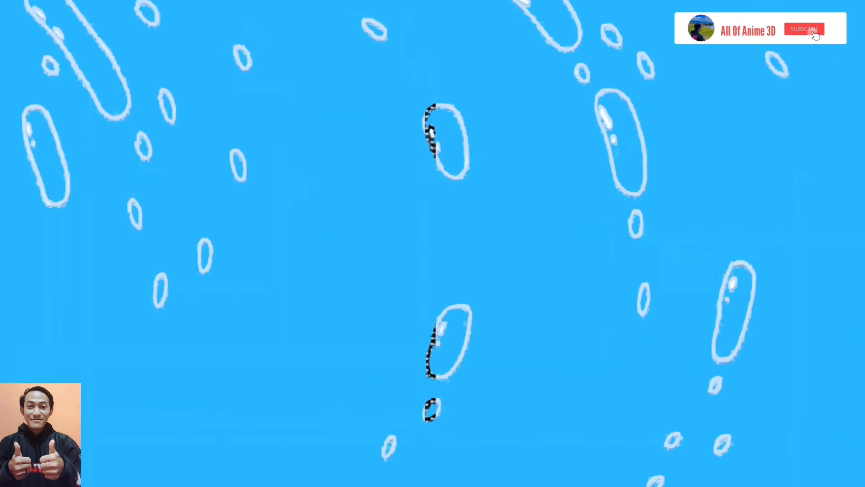
left_click(803, 28)
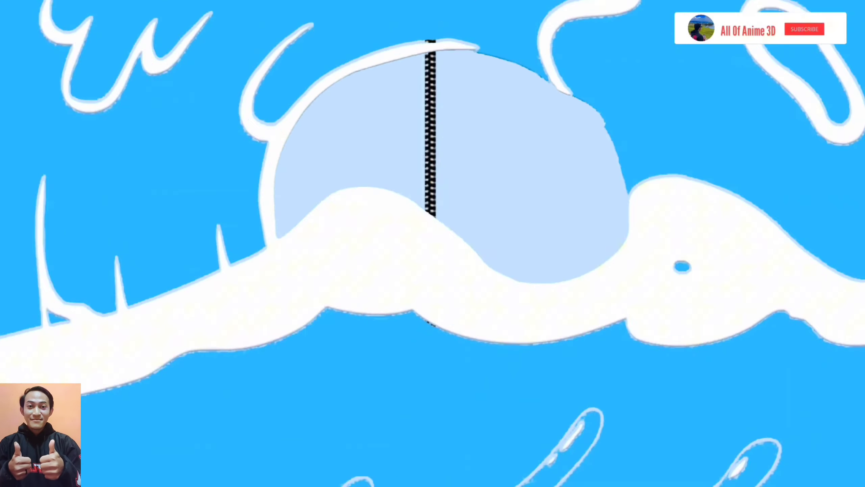
left_click(804, 28)
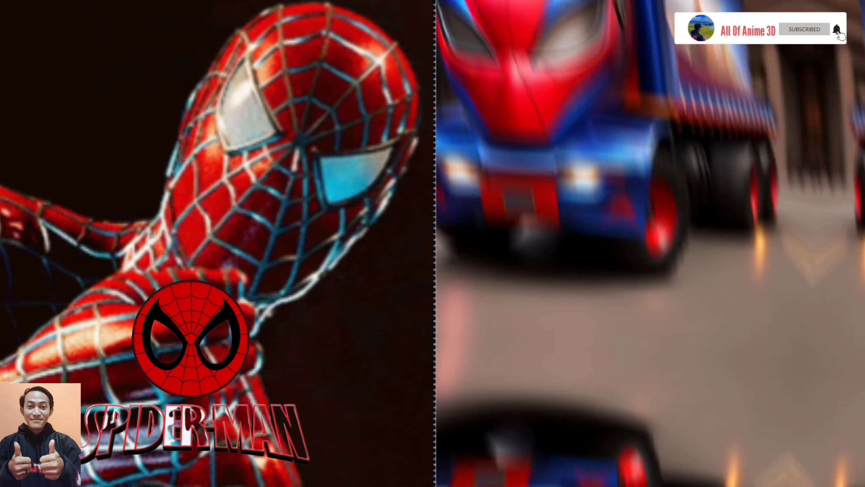
left_click(803, 28)
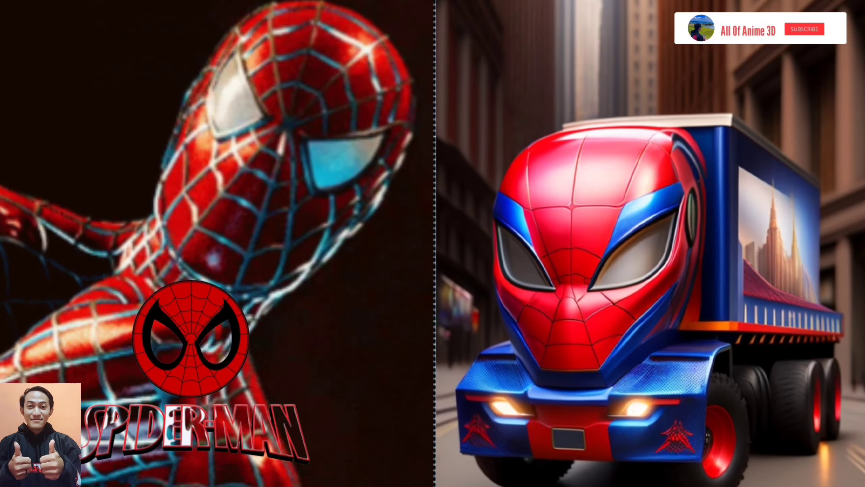
left_click(804, 29)
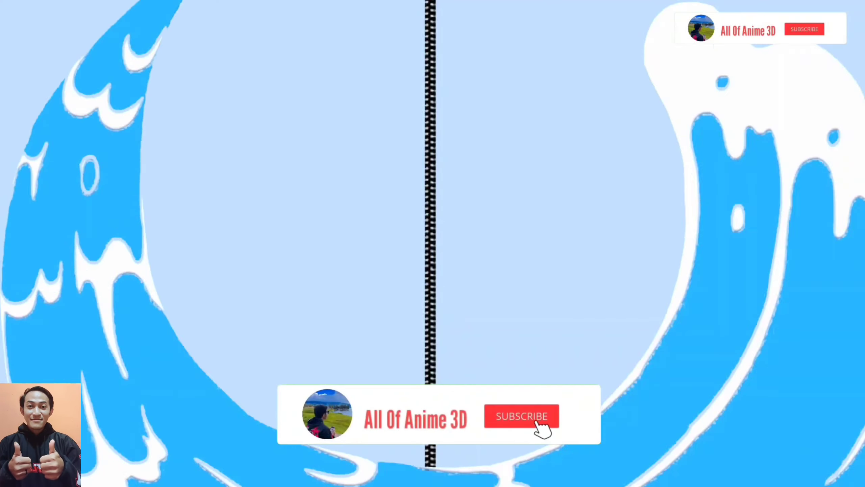
left_click(521, 417)
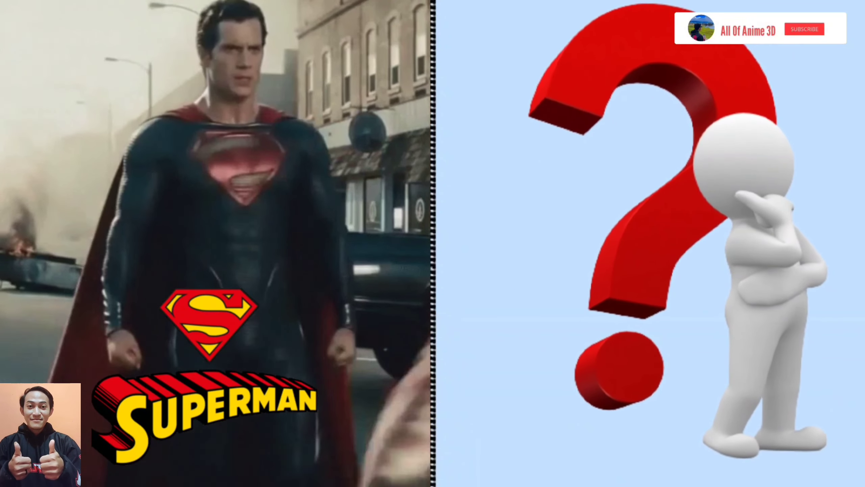
left_click(803, 28)
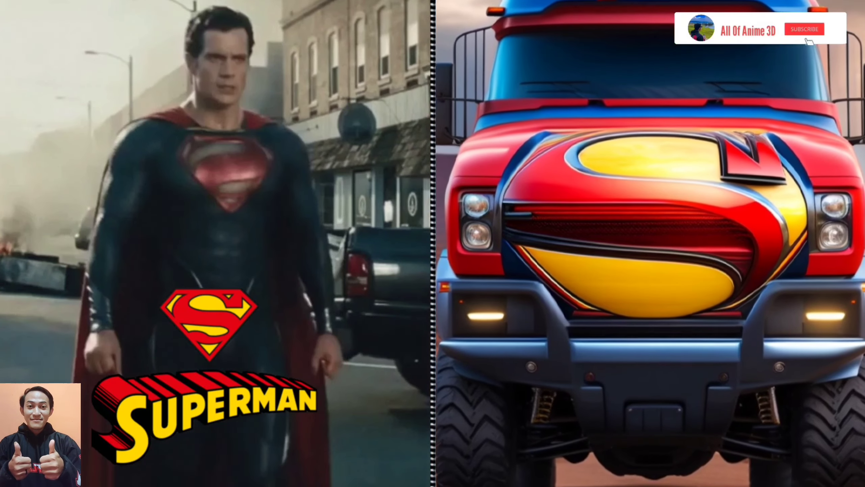
left_click(803, 29)
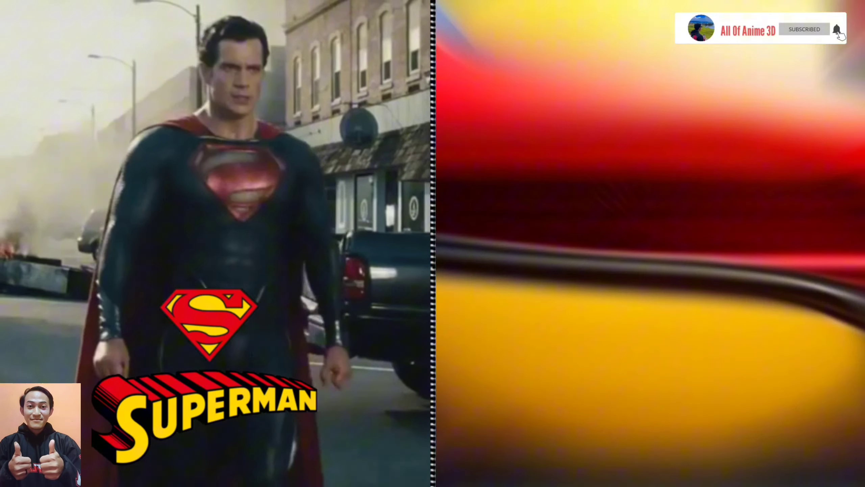
left_click(804, 28)
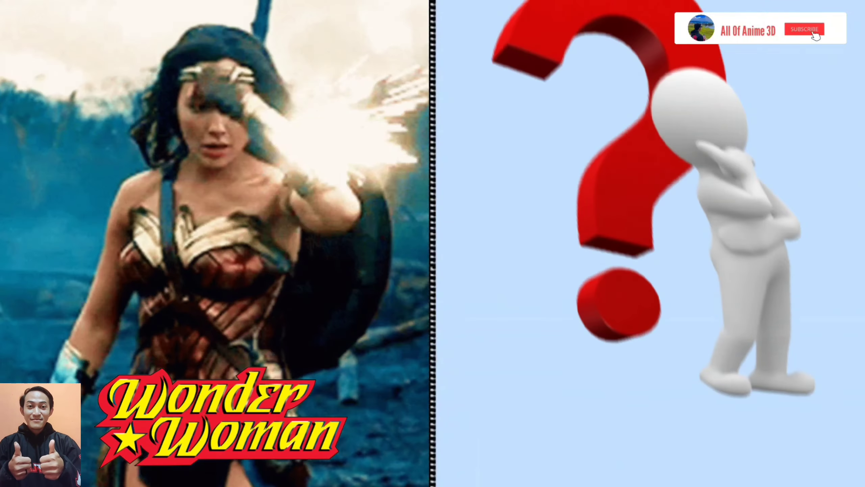
left_click(804, 29)
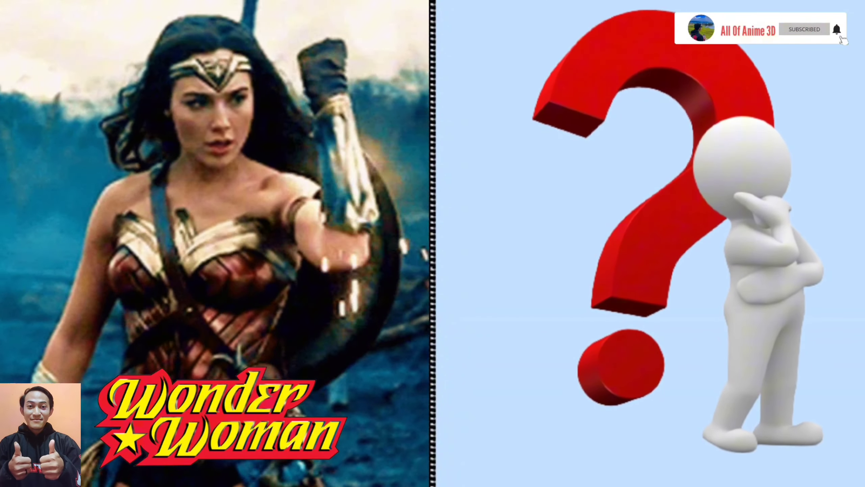
left_click(804, 28)
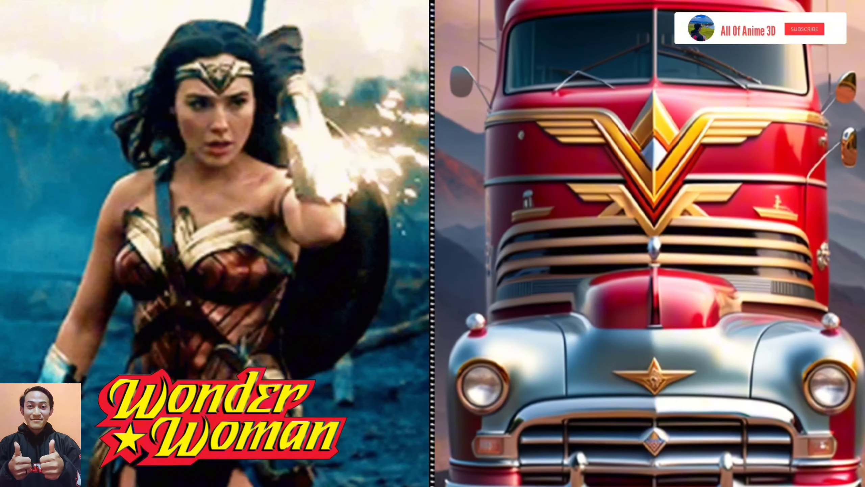
left_click(804, 28)
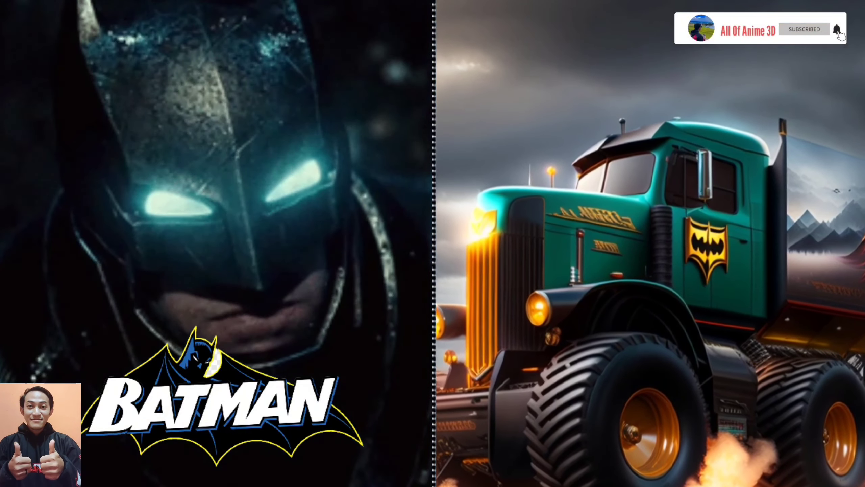
left_click(803, 29)
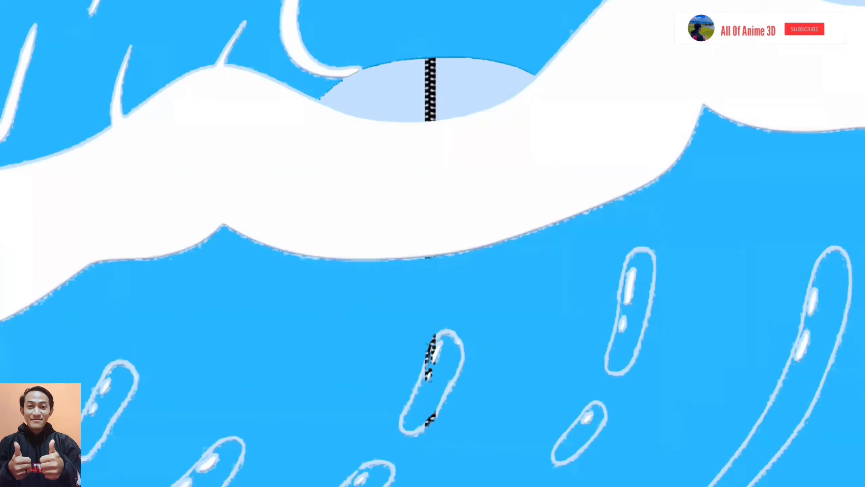
left_click(804, 28)
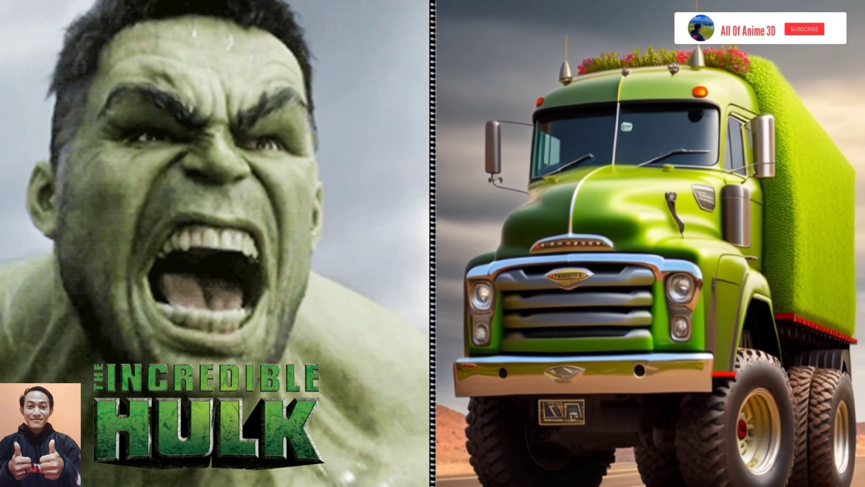
left_click(804, 28)
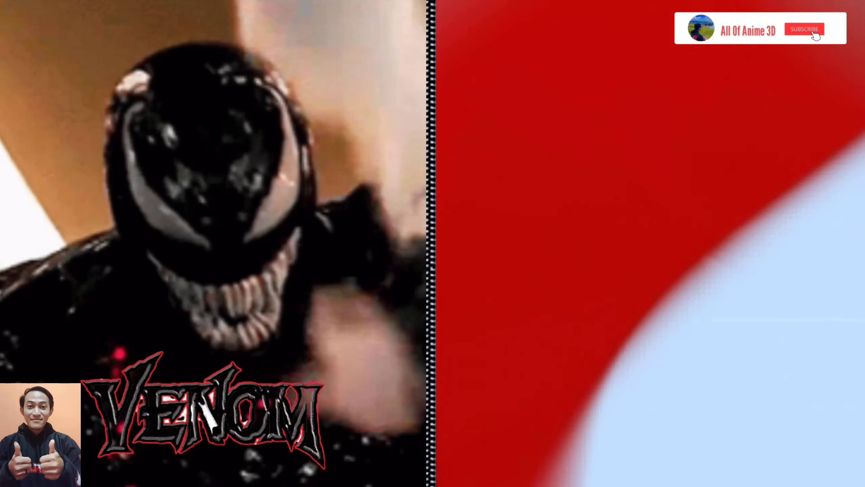
left_click(804, 29)
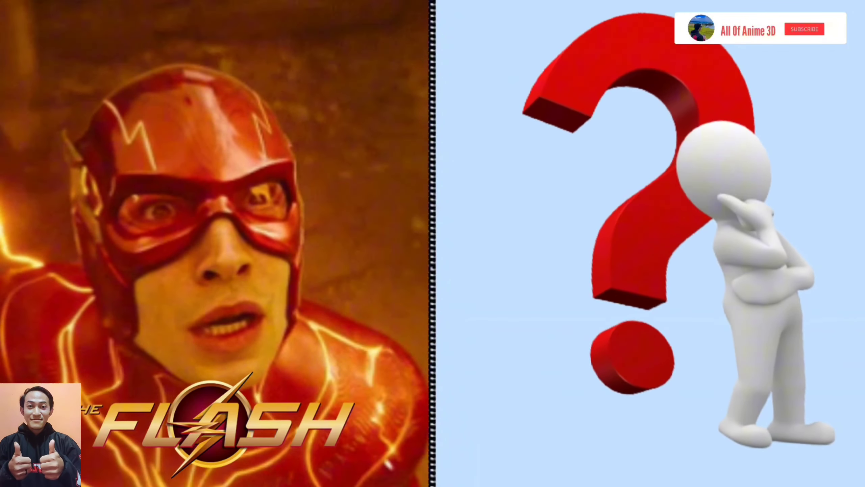
left_click(804, 28)
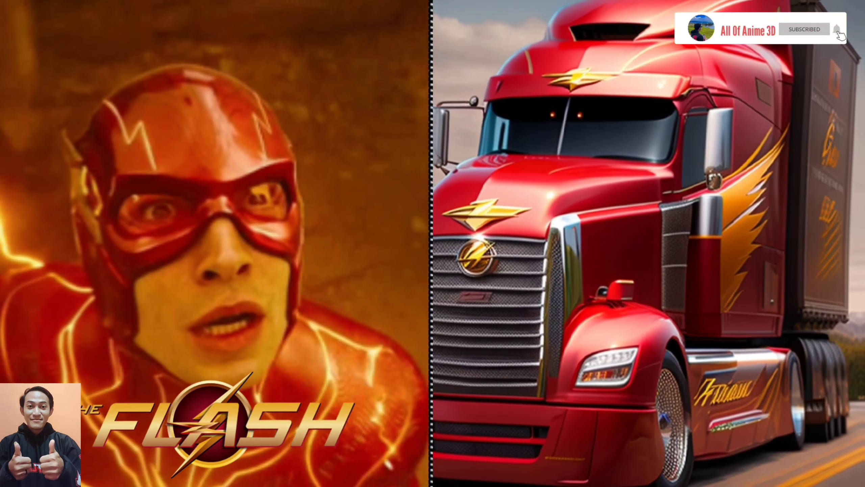
left_click(804, 28)
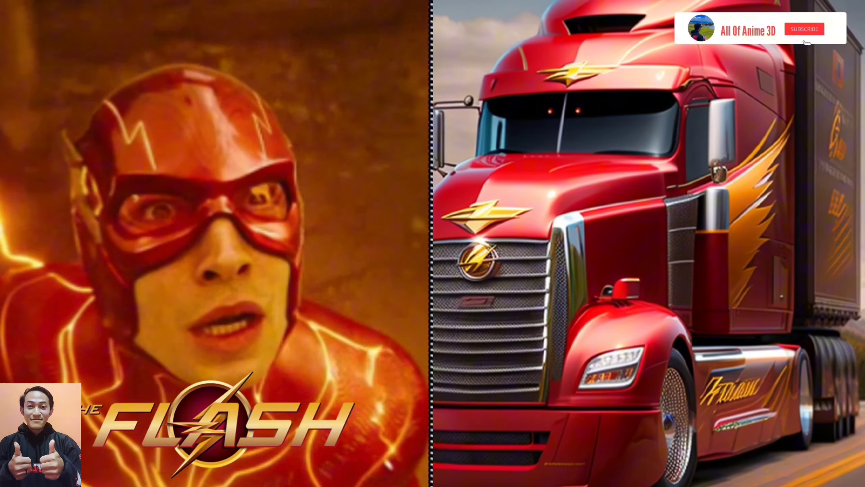
left_click(804, 28)
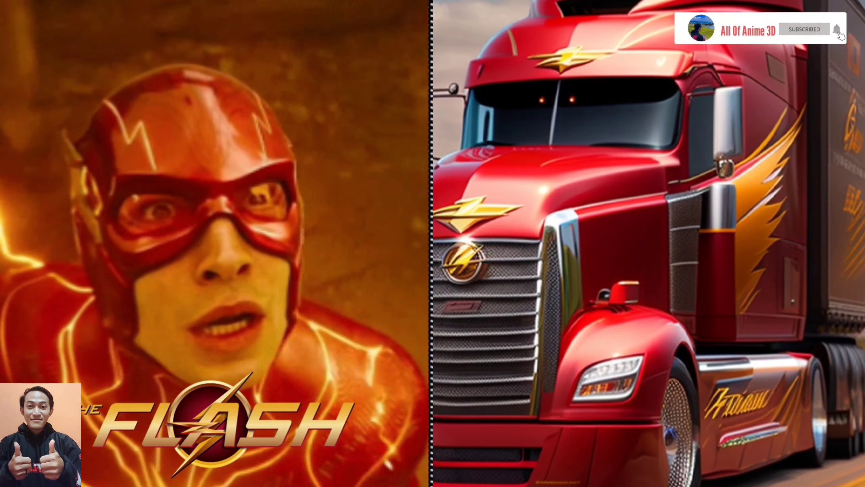
left_click(804, 29)
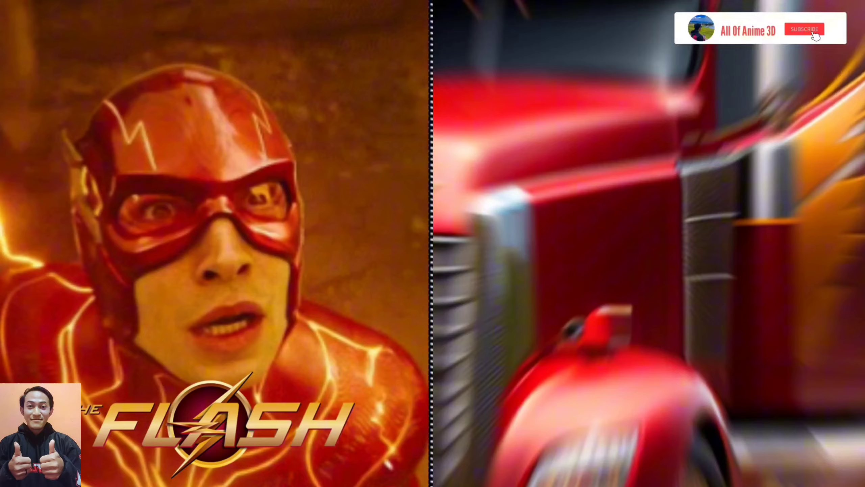
left_click(804, 29)
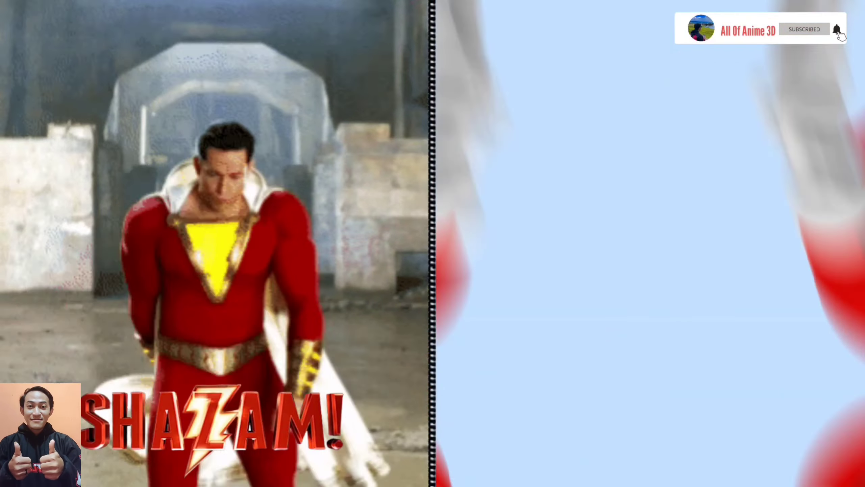
left_click(803, 28)
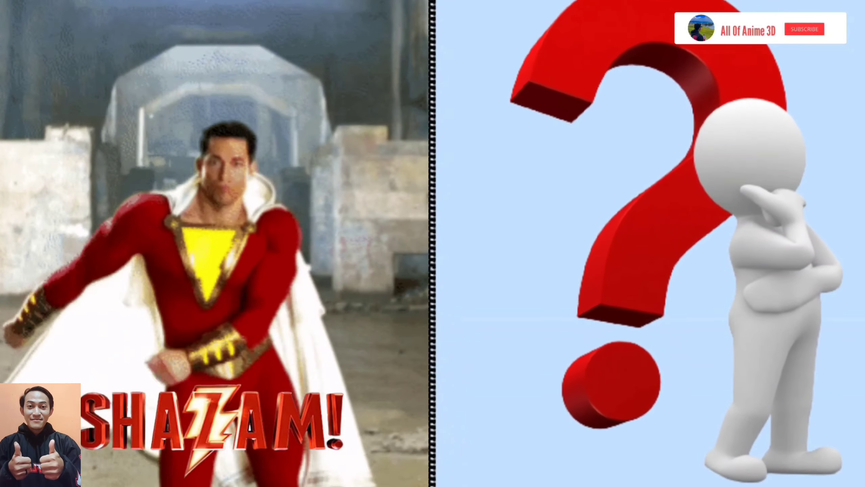
left_click(804, 29)
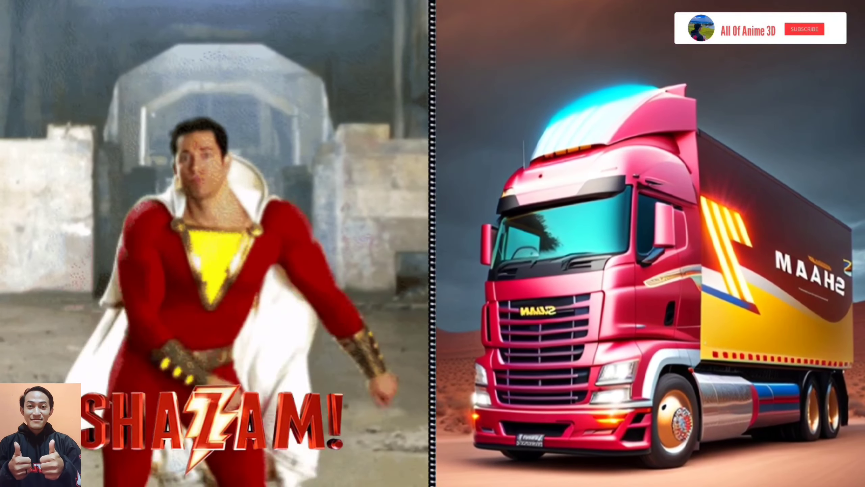
left_click(804, 28)
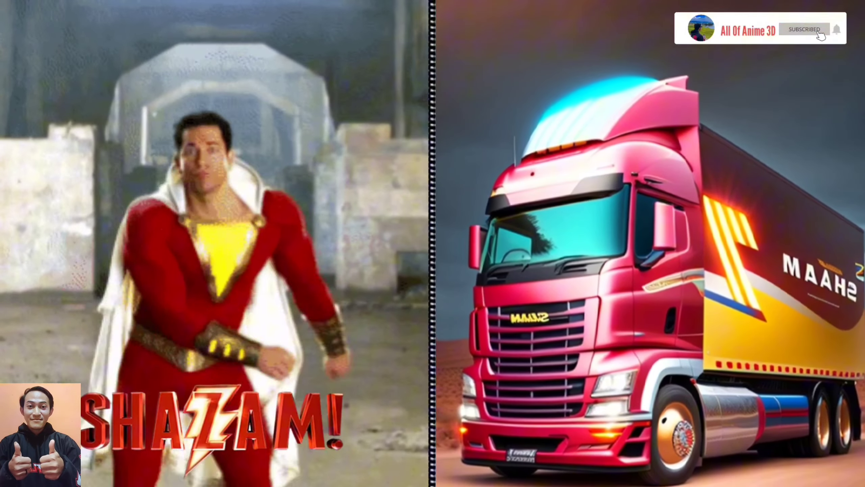
left_click(803, 29)
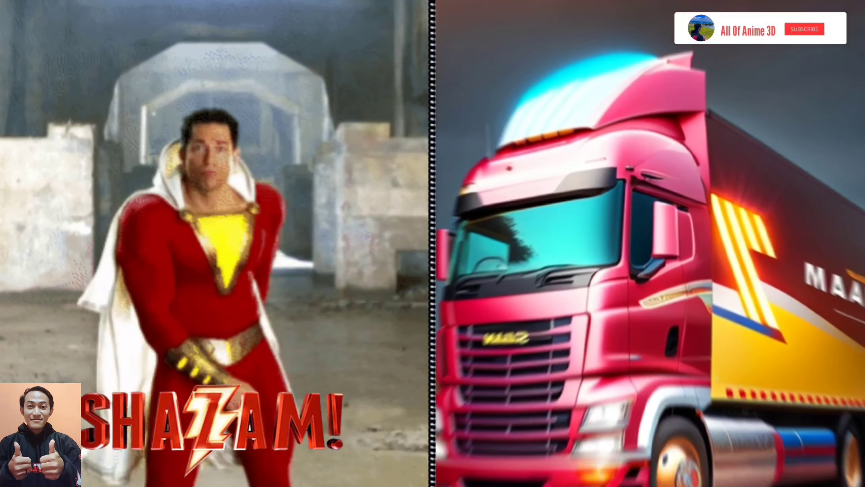
left_click(804, 29)
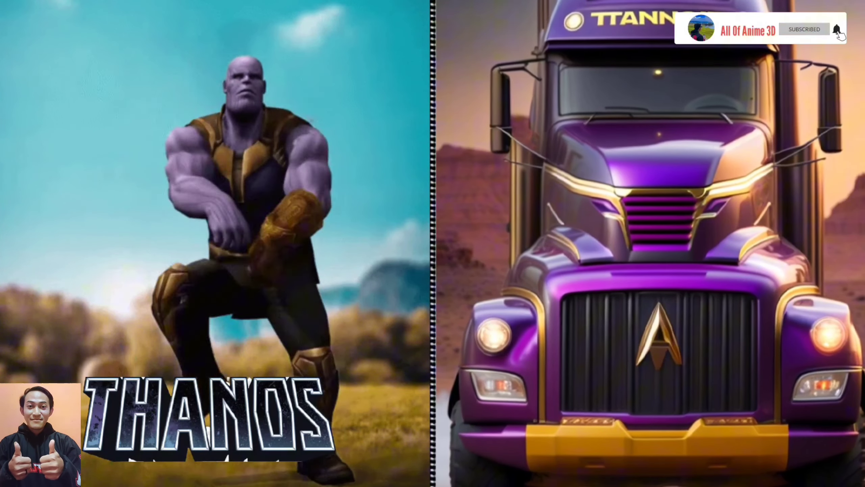
left_click(803, 28)
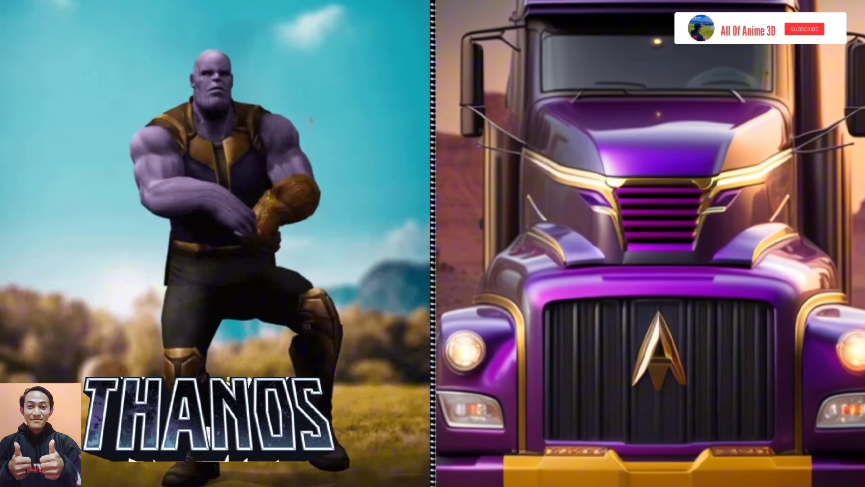
left_click(804, 29)
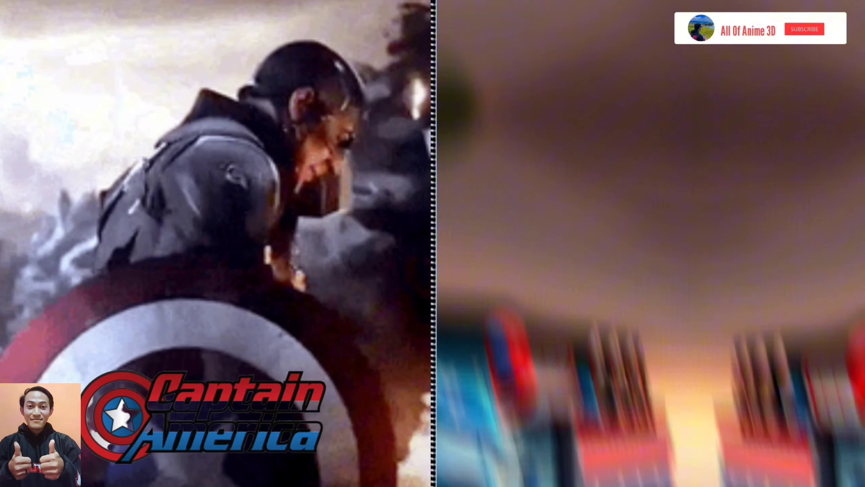
left_click(803, 29)
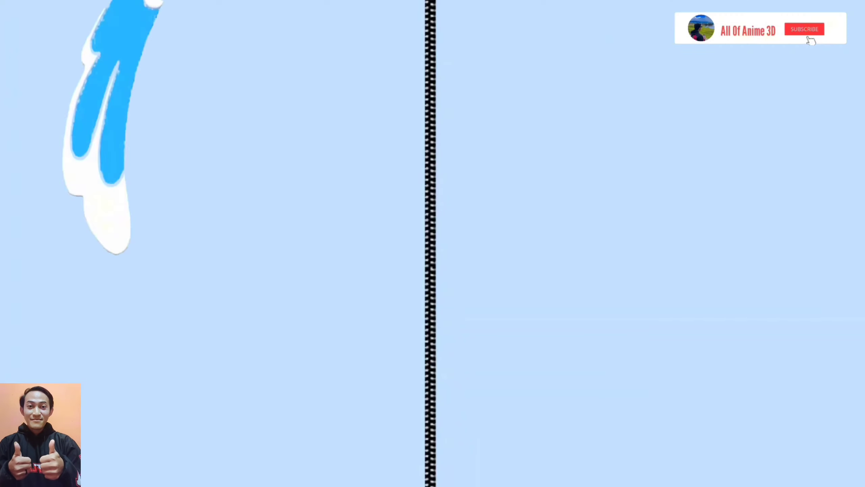
left_click(804, 29)
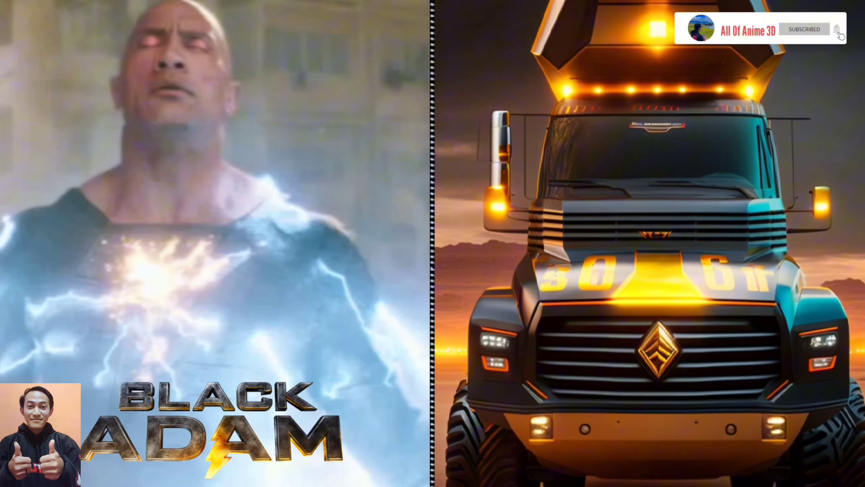
left_click(803, 28)
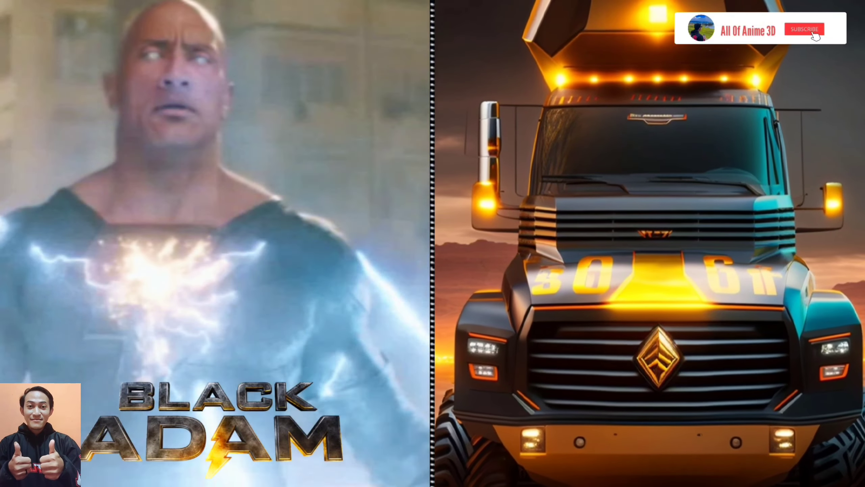
left_click(804, 28)
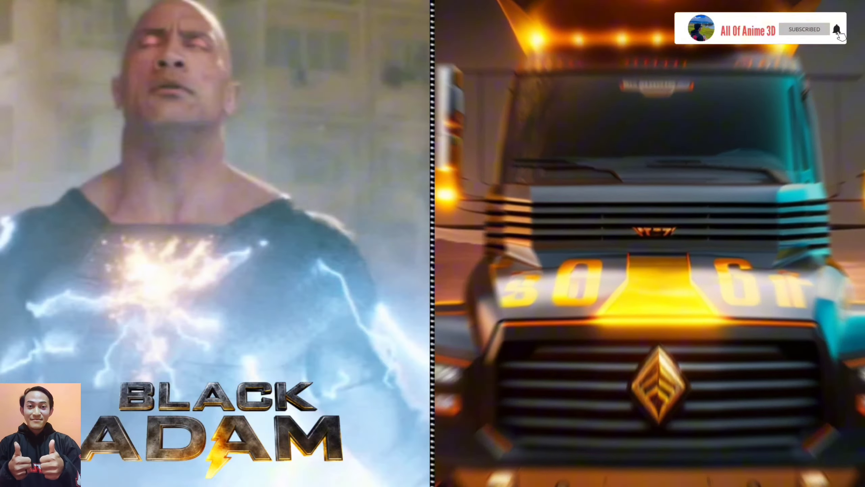
left_click(804, 29)
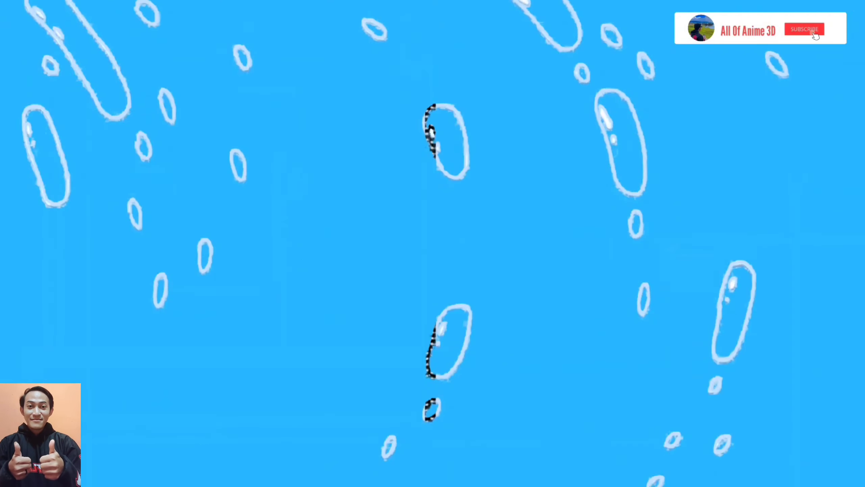
left_click(804, 29)
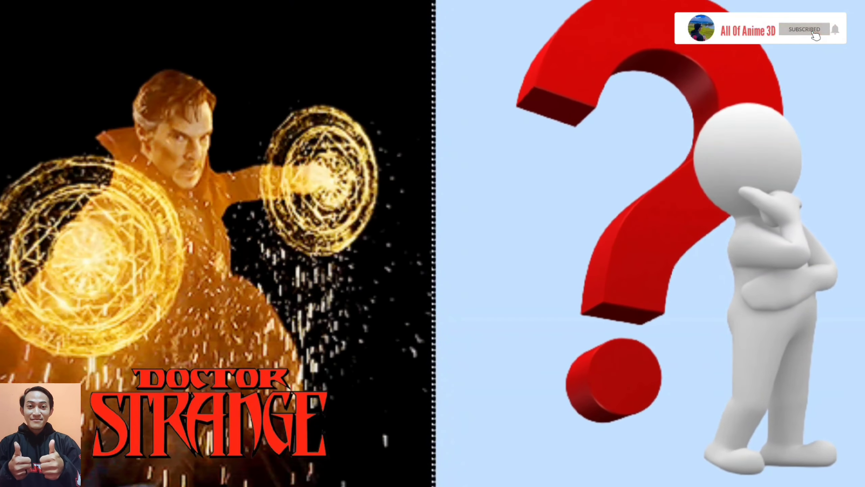
left_click(804, 28)
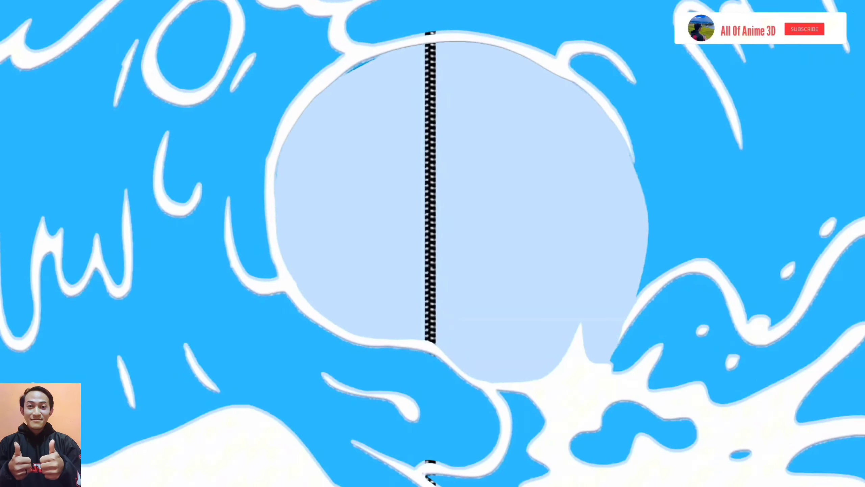
left_click(804, 28)
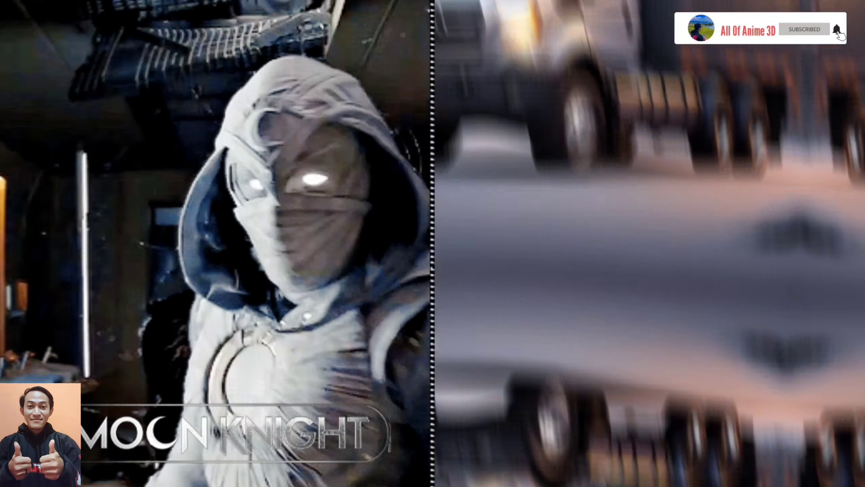